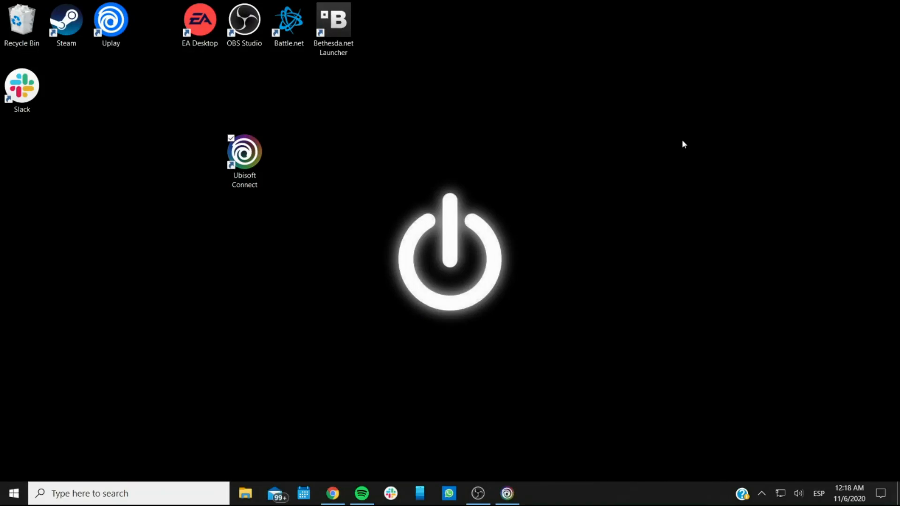
- Launch Ubisoft Connect from its desktop shortcut to bring up the login window
click(244, 161)
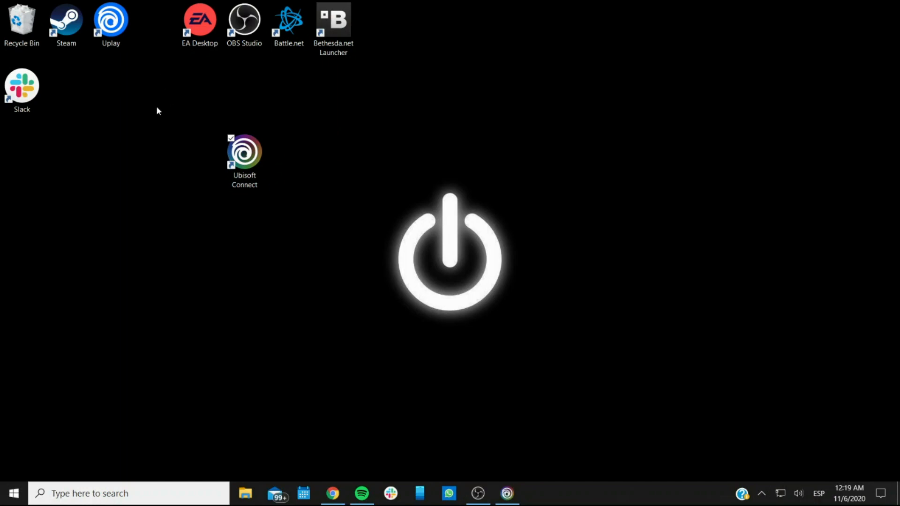
mouse_move(139, 83)
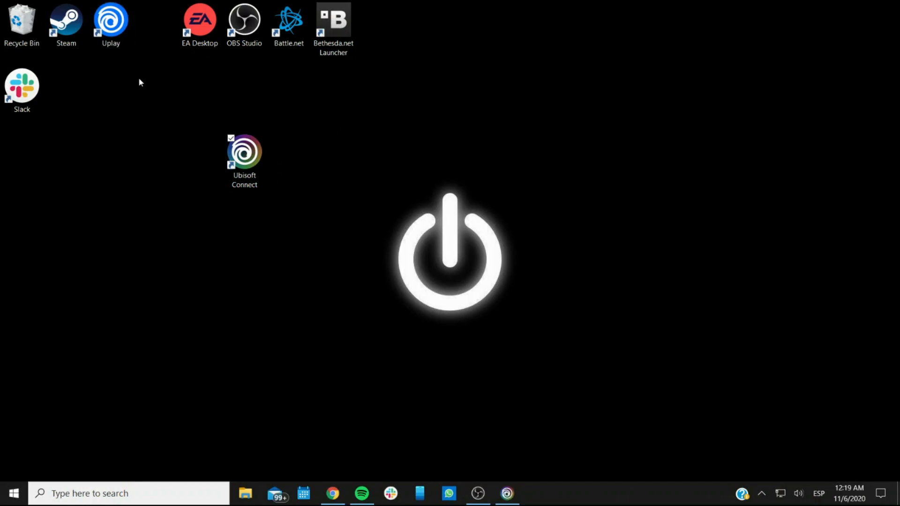
mouse_move(140, 168)
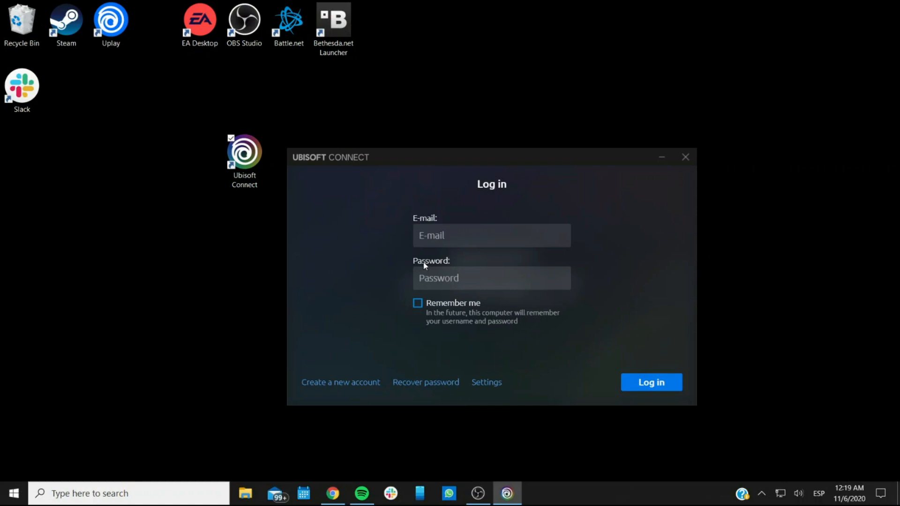
mouse_move(360, 173)
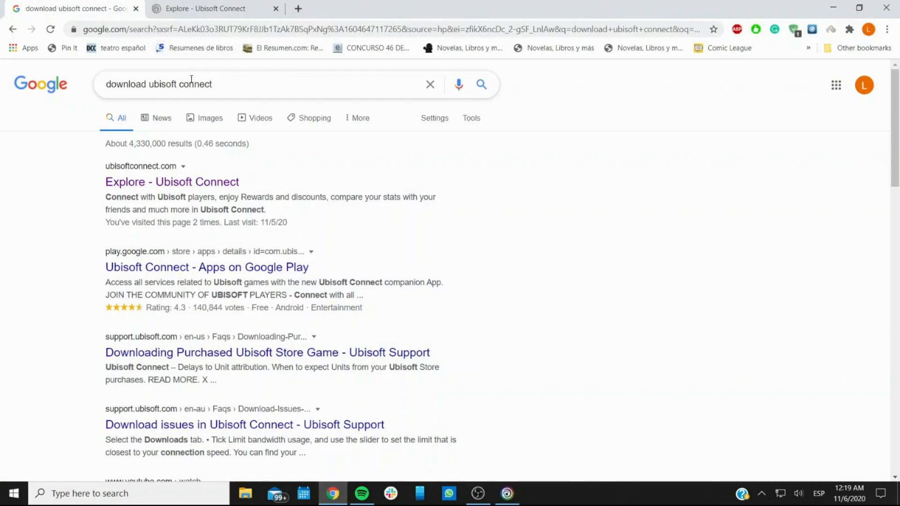
mouse_move(161, 87)
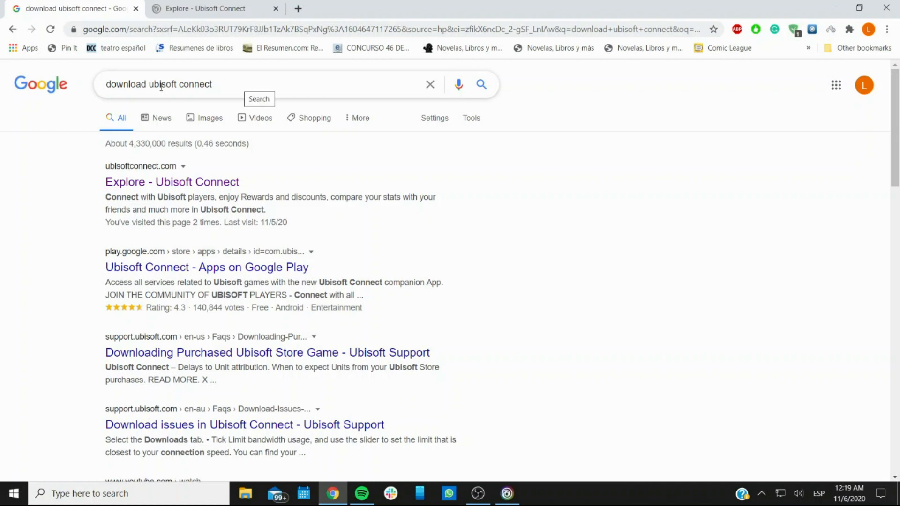
mouse_move(172, 182)
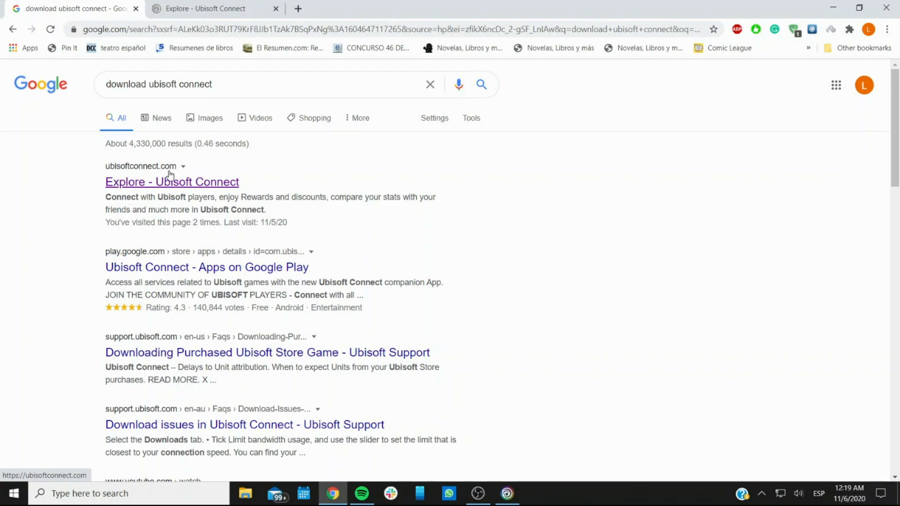
mouse_move(179, 123)
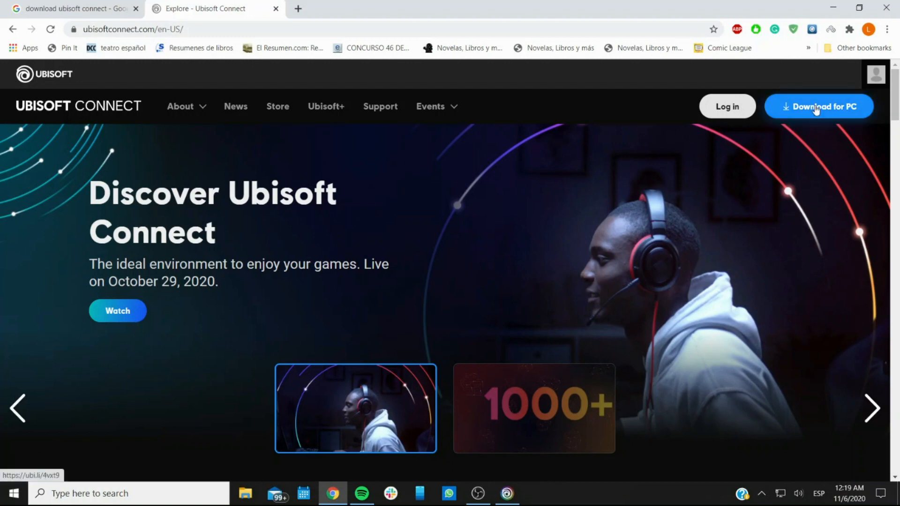
mouse_move(841, 121)
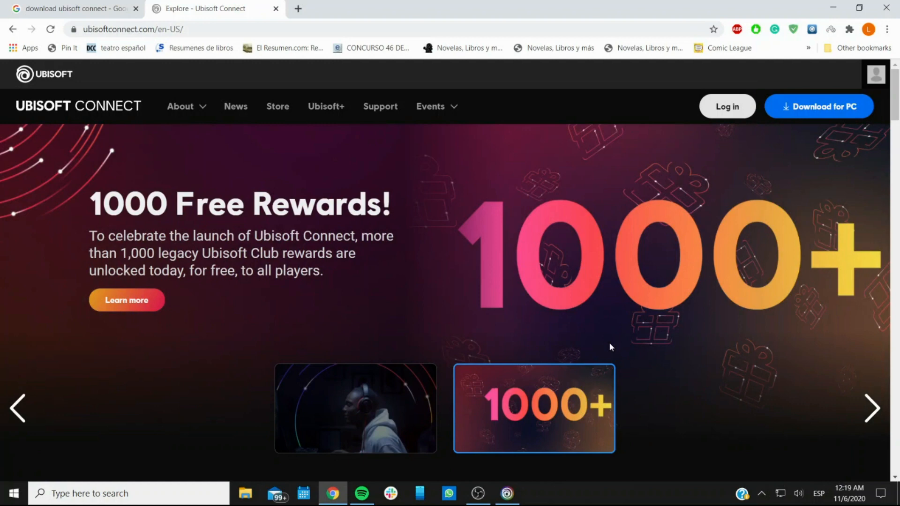
mouse_move(535, 376)
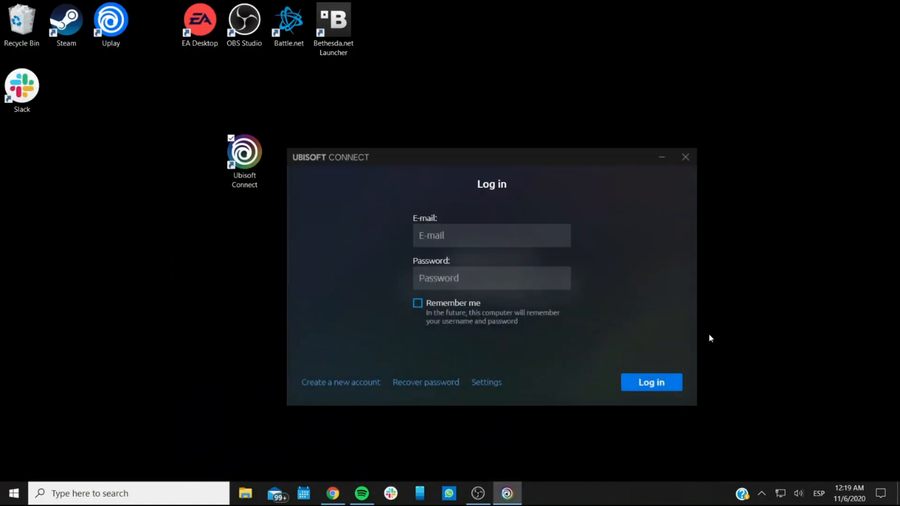
- Choose 'Create a new account' from the Ubisoft Connect login window
click(491, 235)
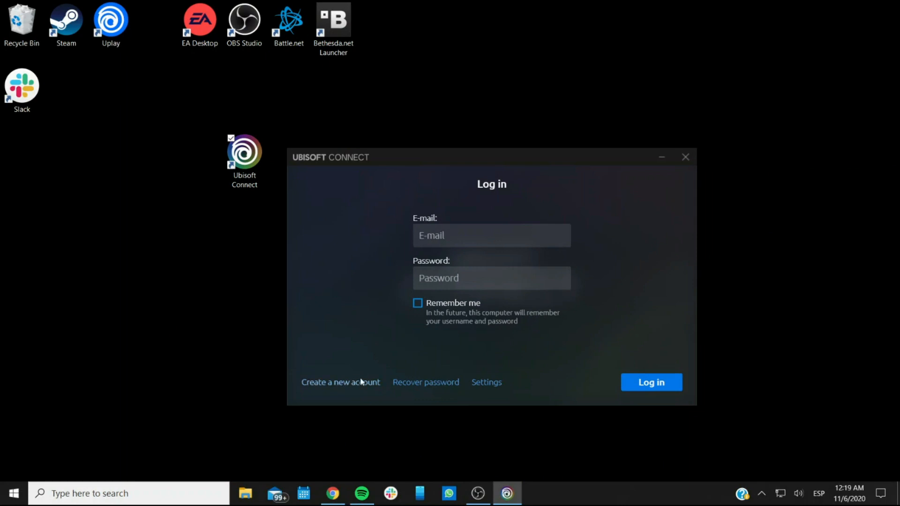
click(339, 383)
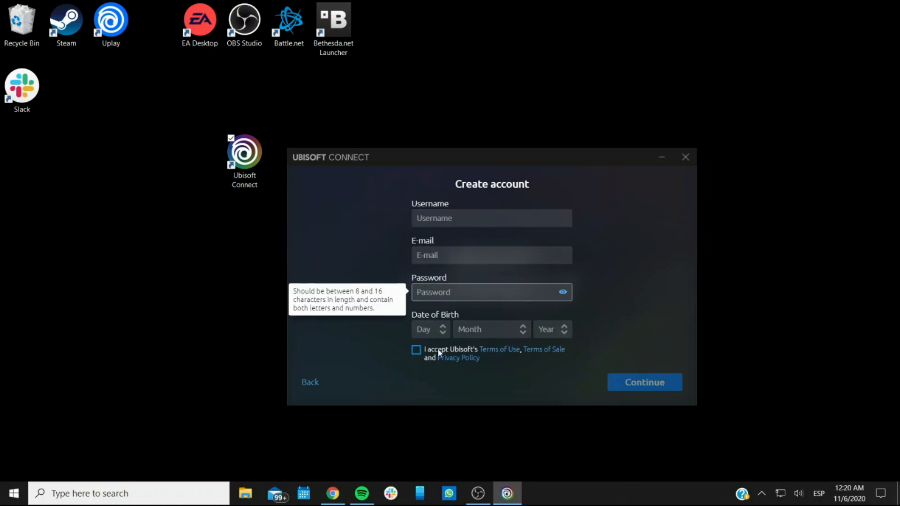
- Tick the terms of use checkbox, then go Back to the login window
click(416, 351)
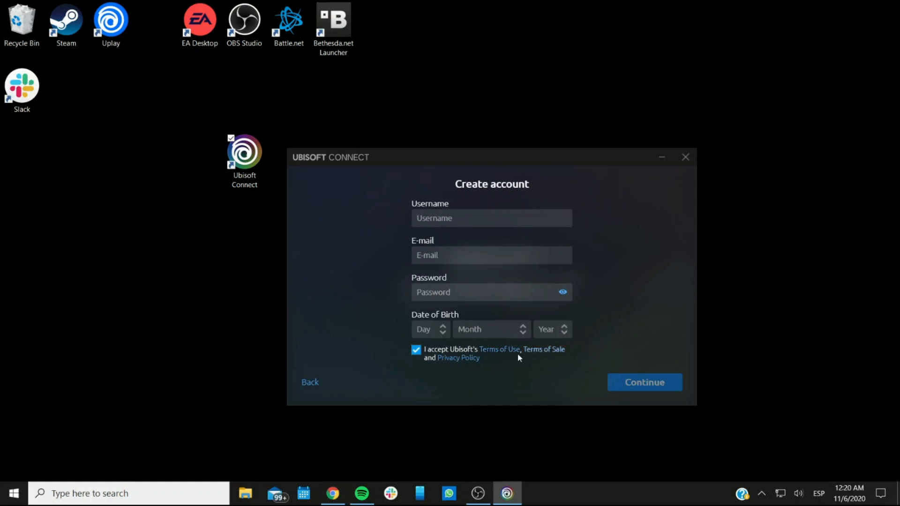
mouse_move(312, 383)
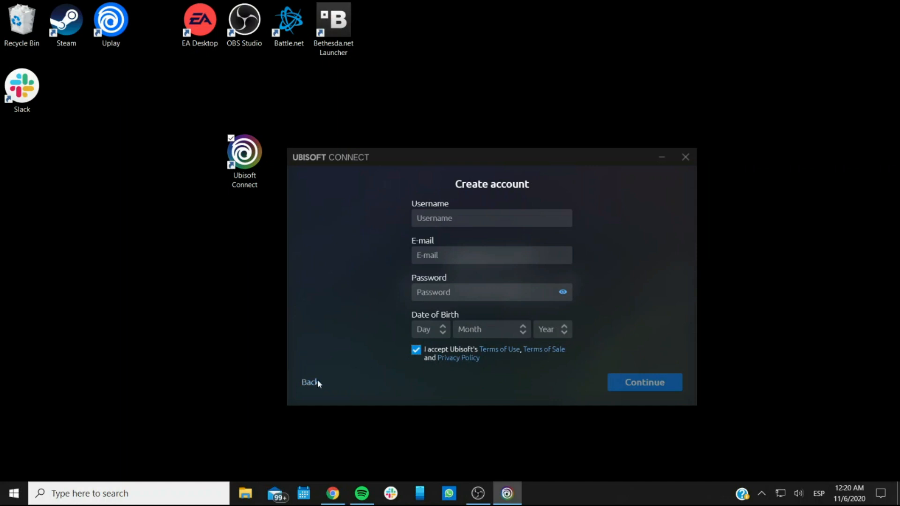
click(309, 382)
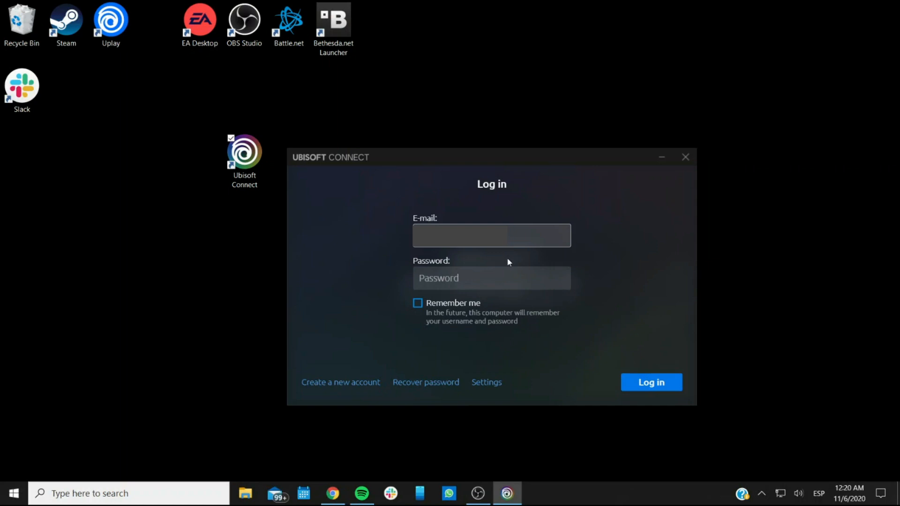
mouse_move(442, 383)
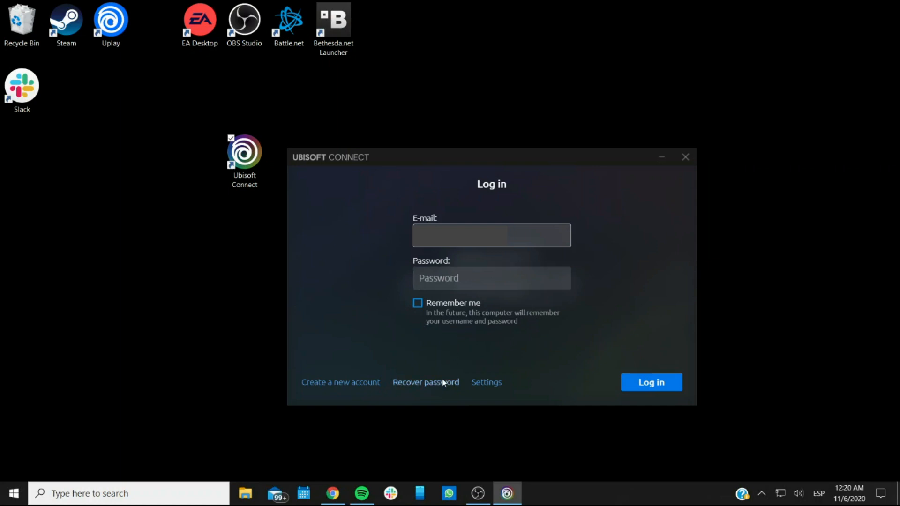
- Enter the account password and log in to reach the News home page
text(•••)
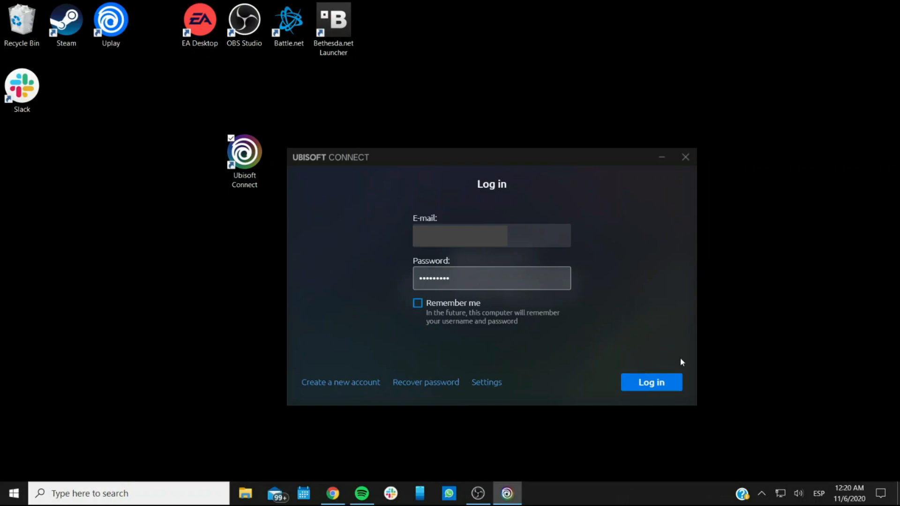
click(651, 382)
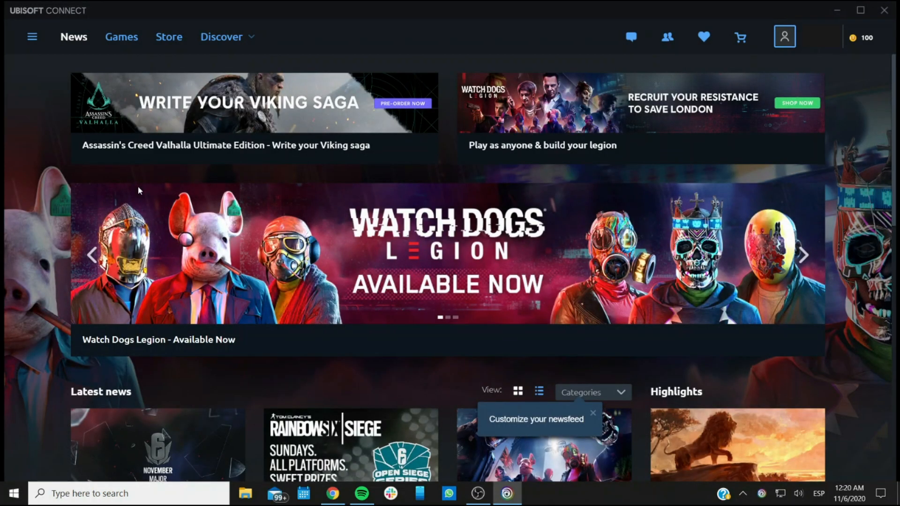
mouse_move(31, 36)
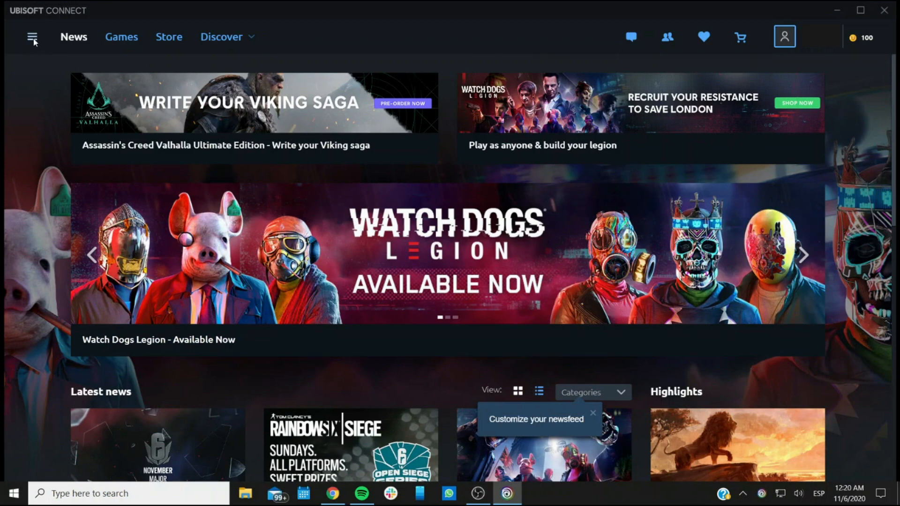
- Choose 'Activate a key' from the top-left hamburger menu
click(33, 37)
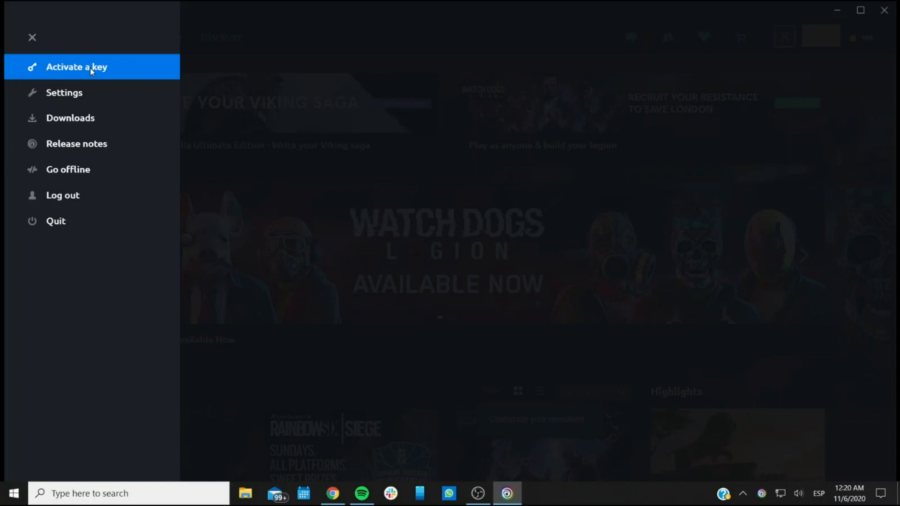
click(32, 37)
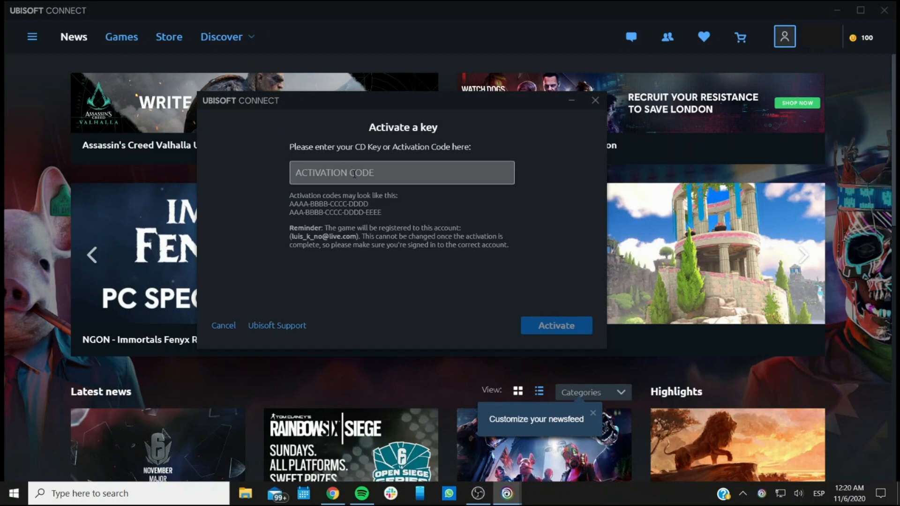
- Replace the random letters with the test code ASDF-ASDF- and submit it for activation
text(ASD)
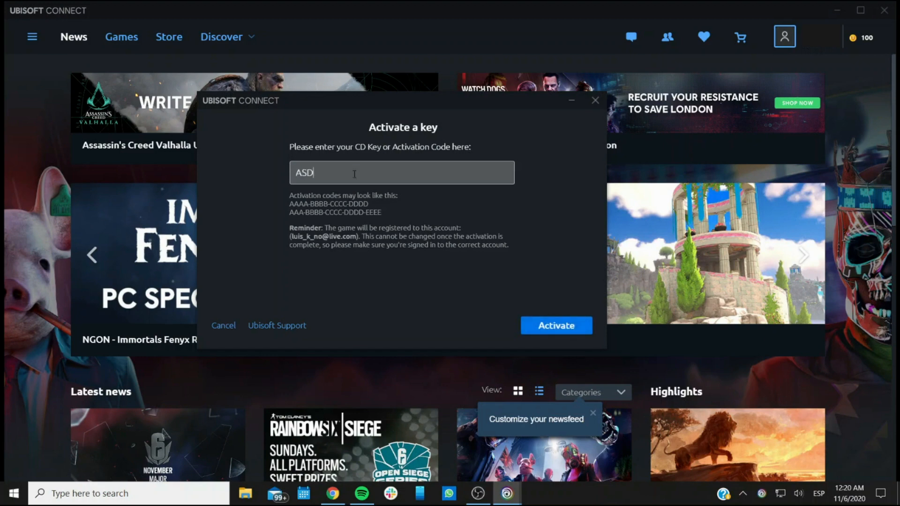
text(DJAFKJDFNCVN)
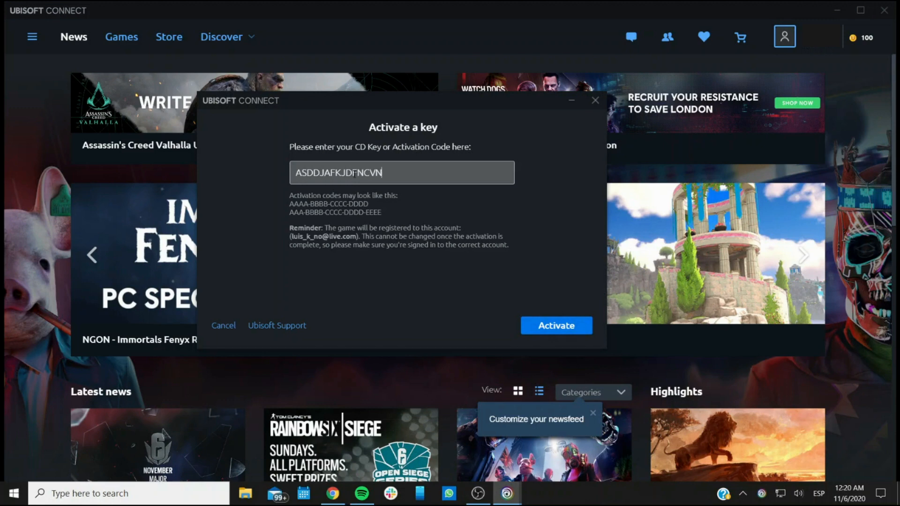
text(DASD)
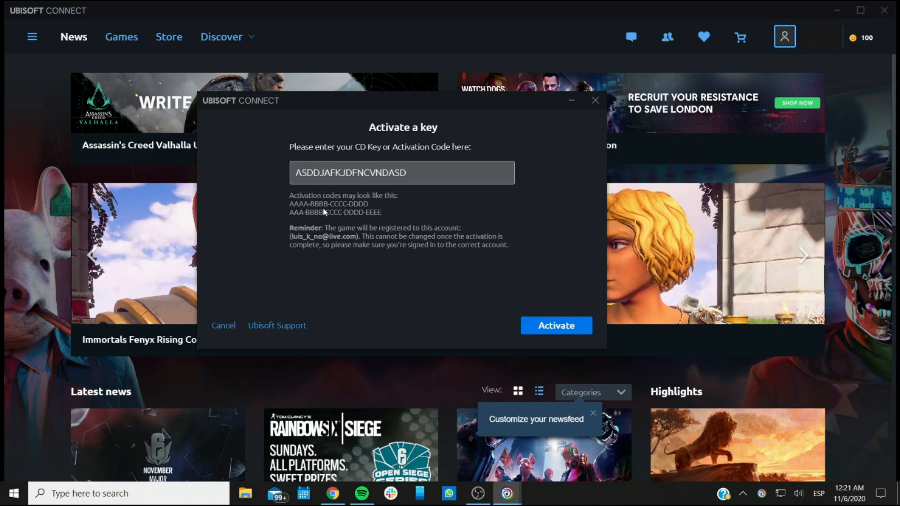
mouse_move(389, 213)
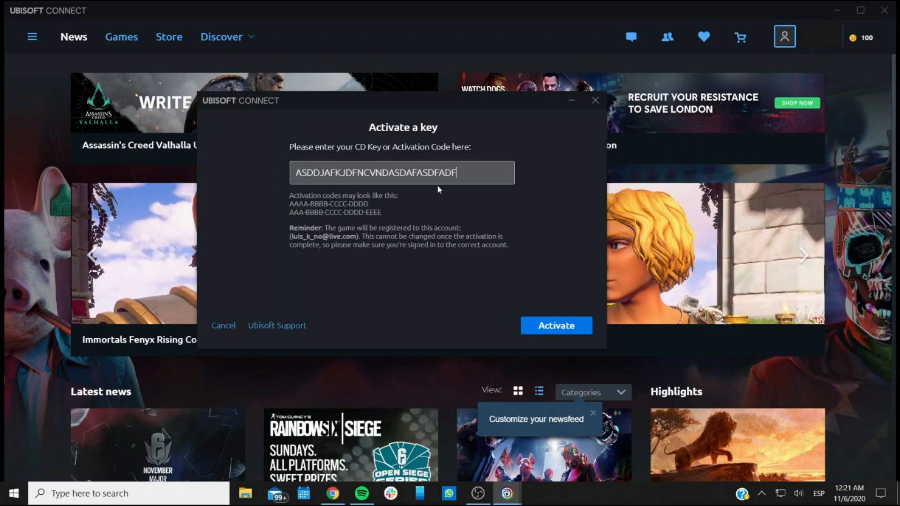
text(DASDFASDF)
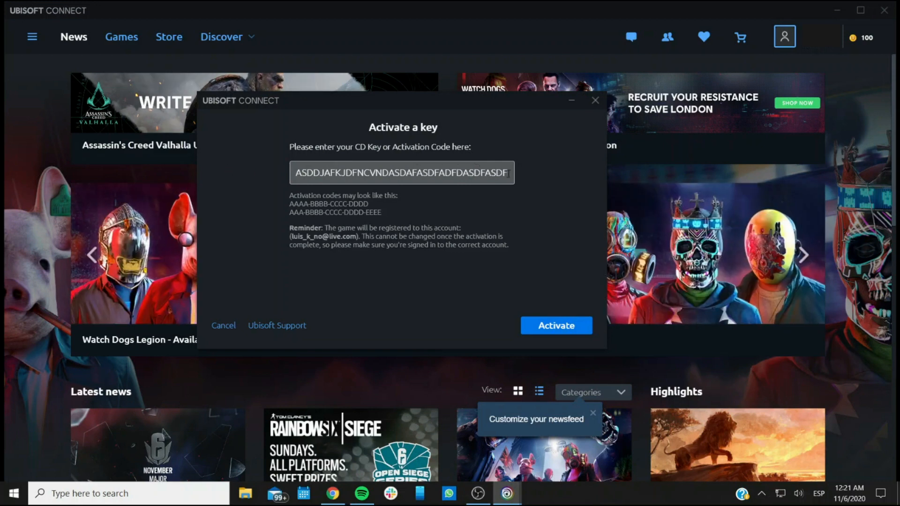
text(ASDF-ASDF-)
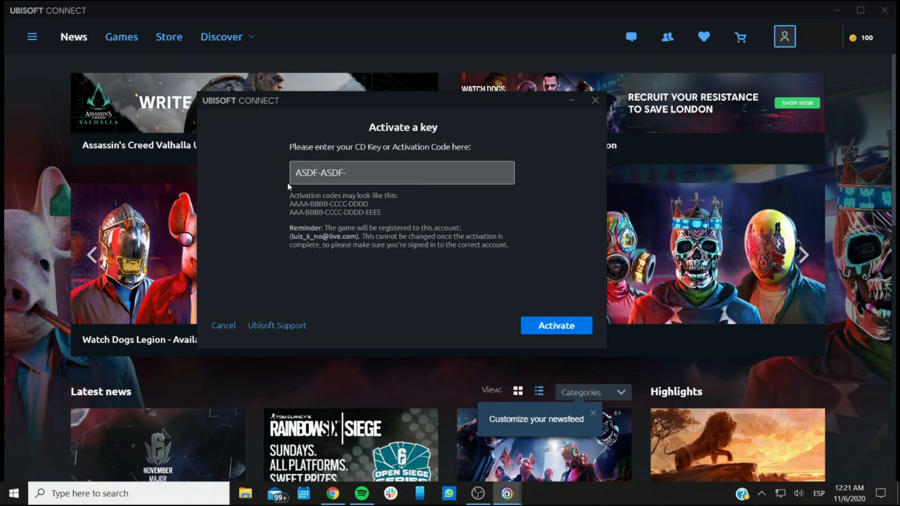
mouse_move(556, 326)
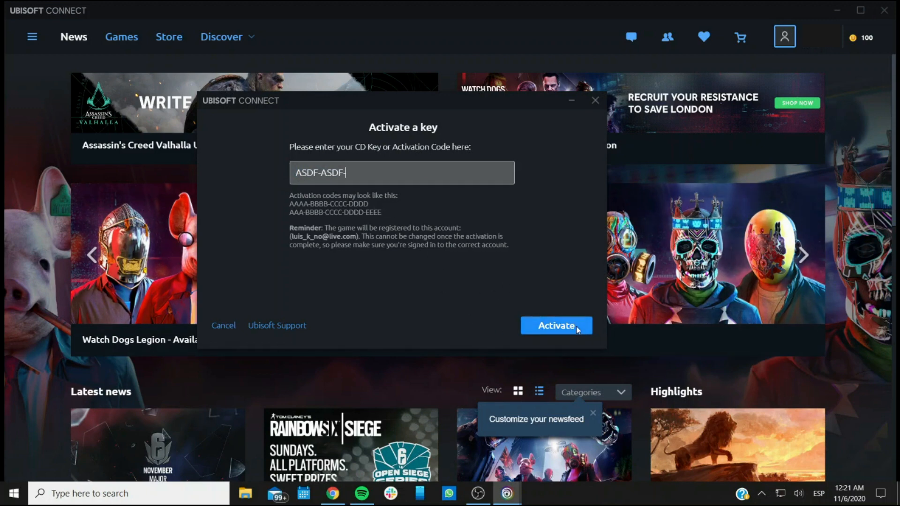
click(555, 325)
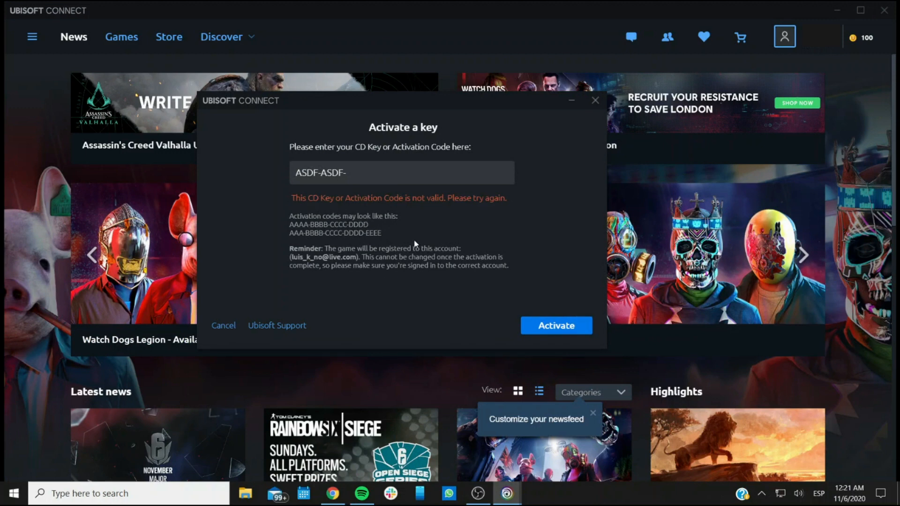
mouse_move(336, 208)
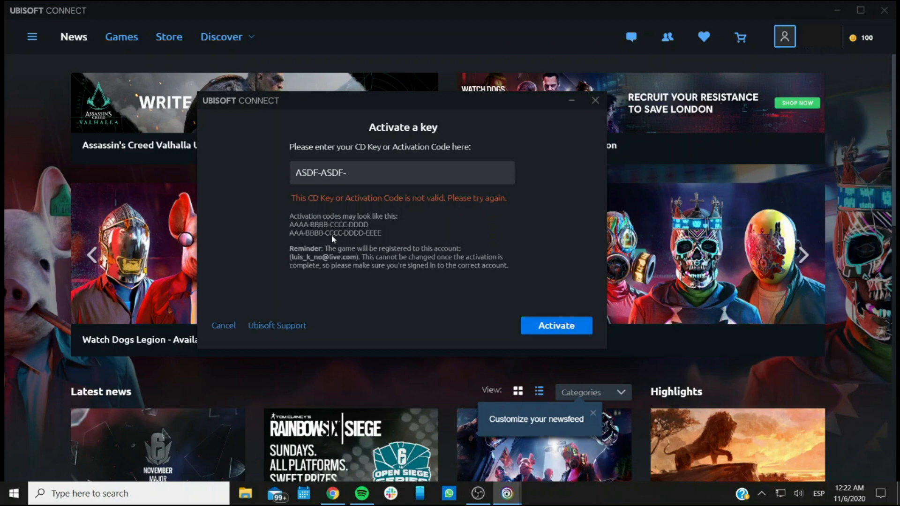
mouse_move(428, 241)
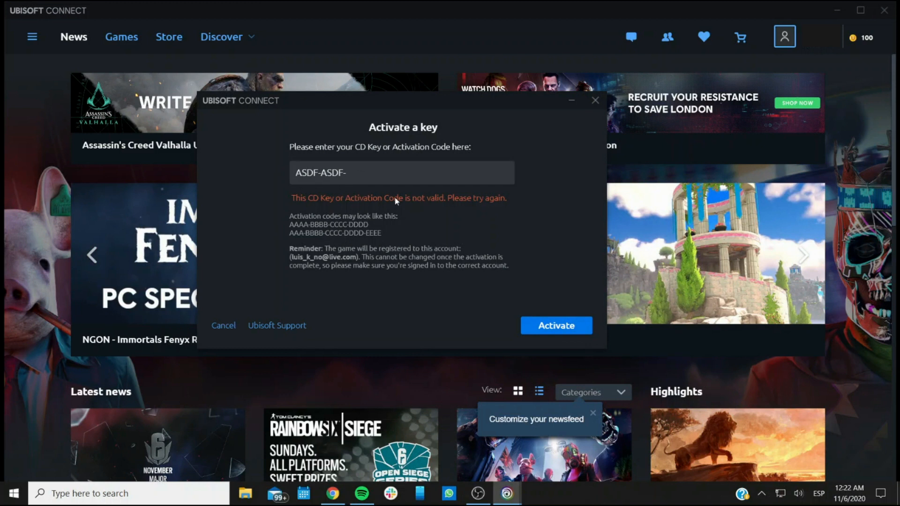
mouse_move(389, 212)
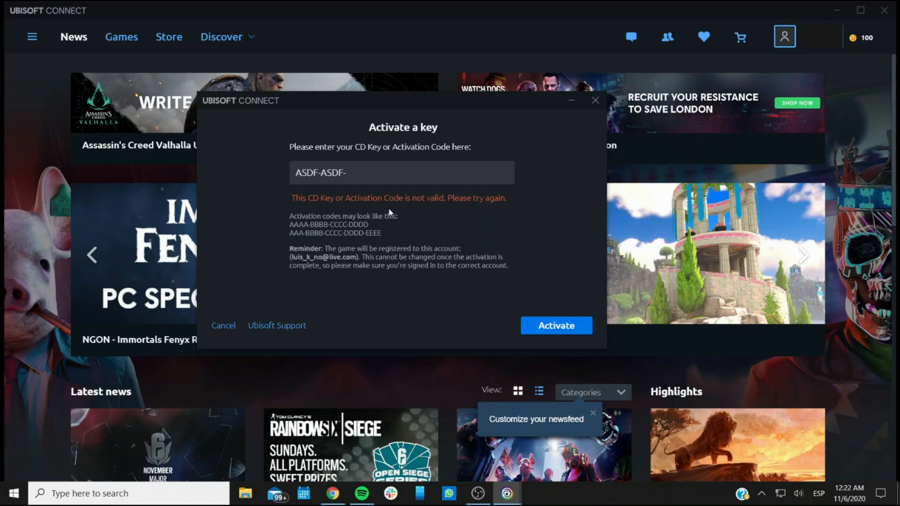
mouse_move(575, 121)
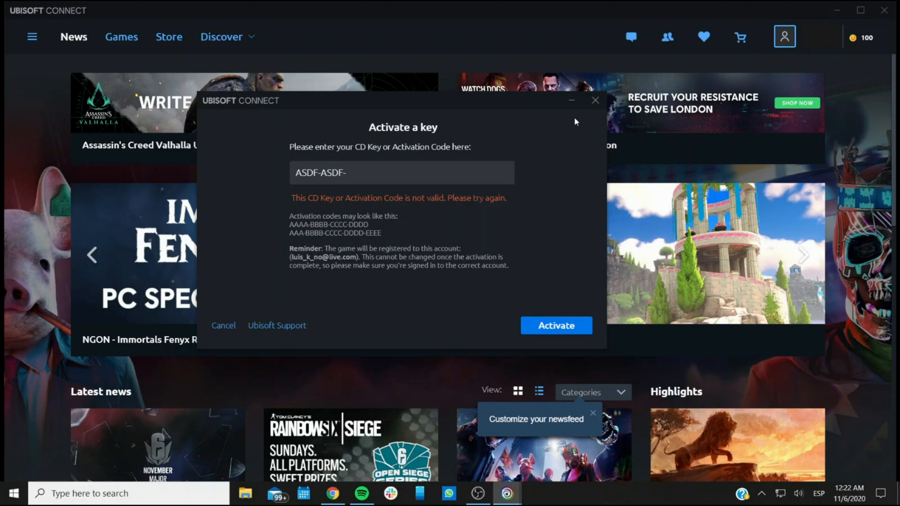
mouse_move(562, 139)
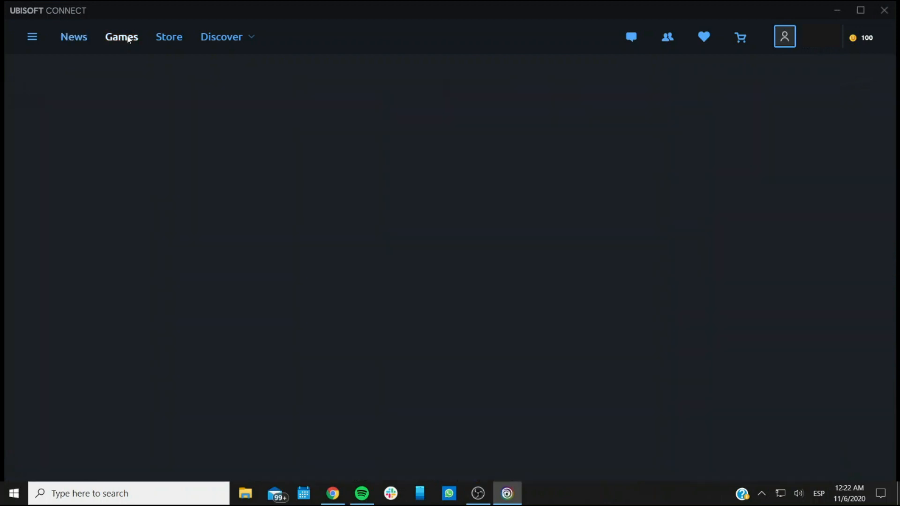
- Open the Games library and select the Assassin's Creed Unity game page
click(121, 37)
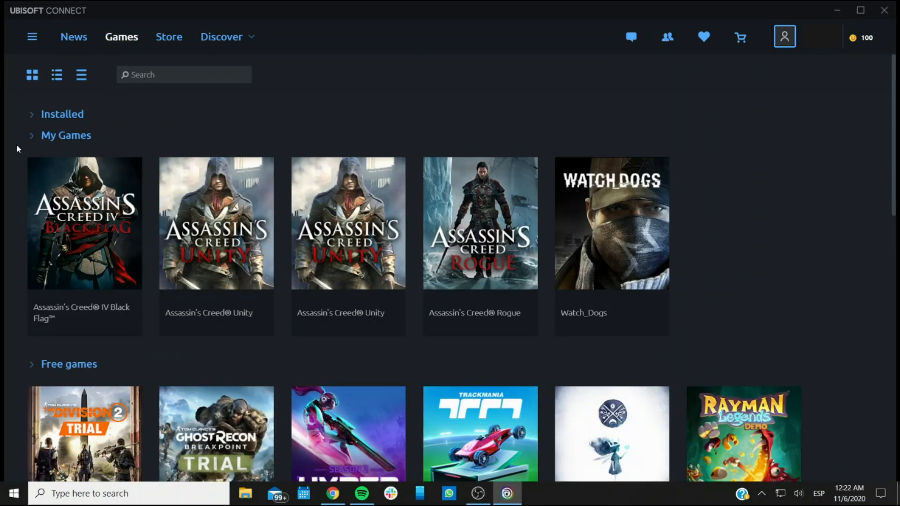
click(217, 223)
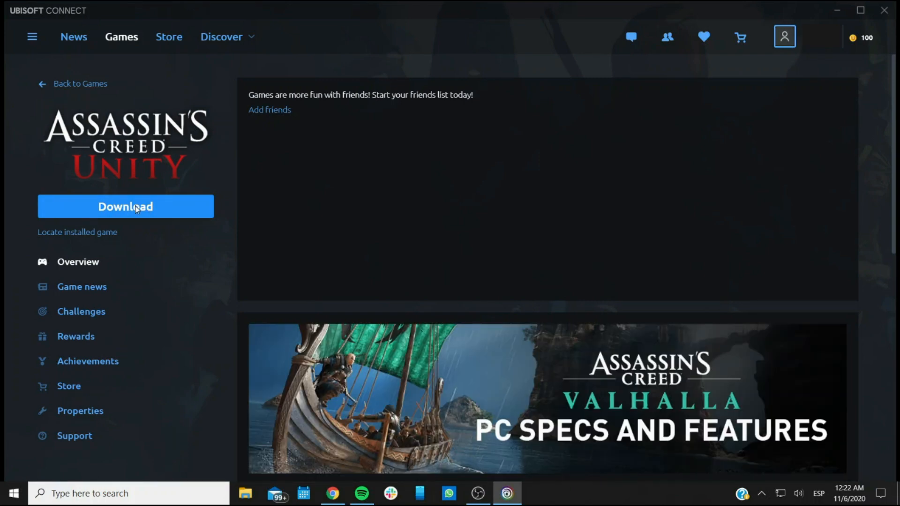
mouse_move(239, 271)
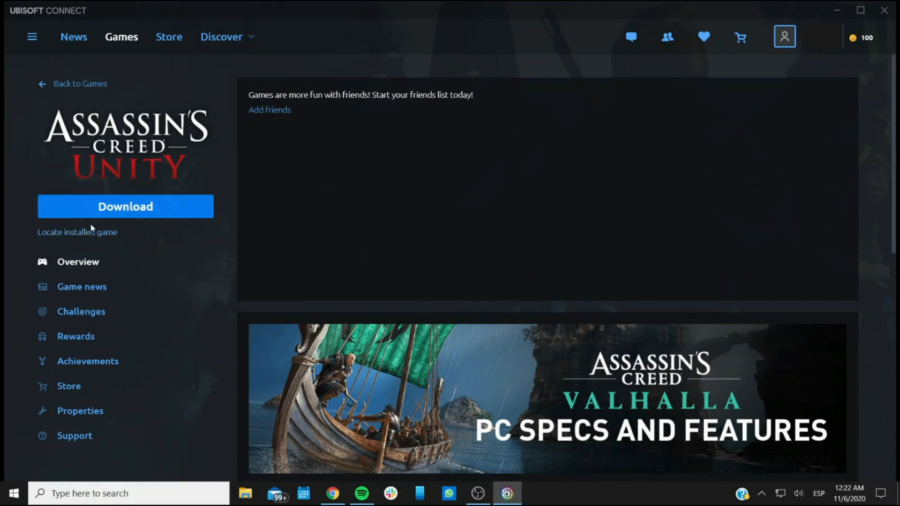
mouse_move(55, 238)
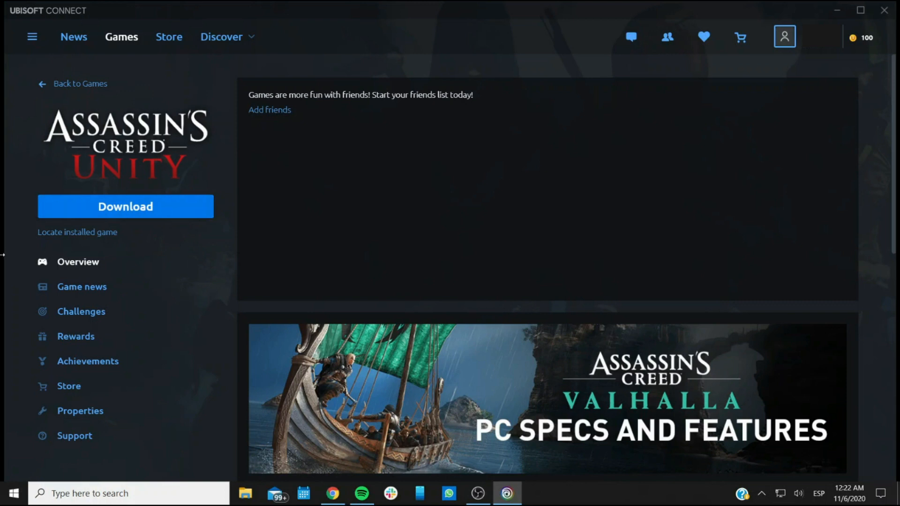
mouse_move(64, 159)
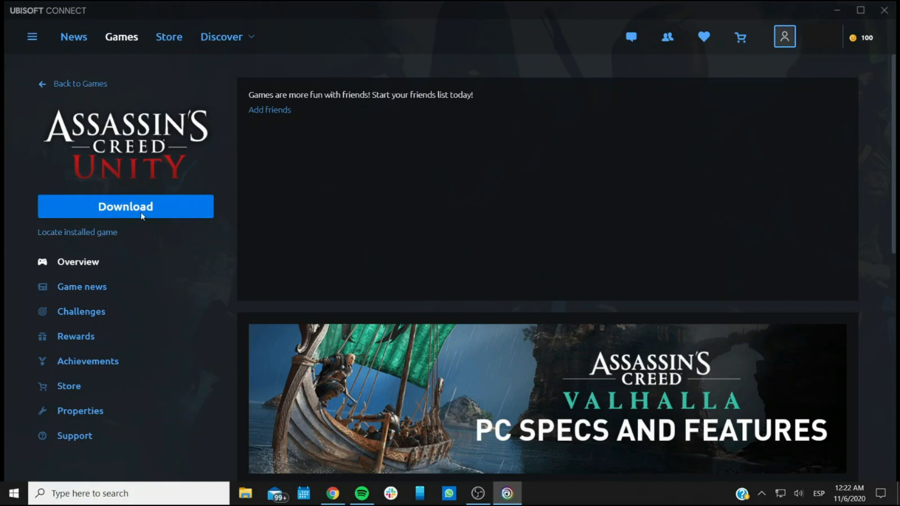
- Return to Games and open the Assassin's Creed Rogue page offering Play
click(80, 84)
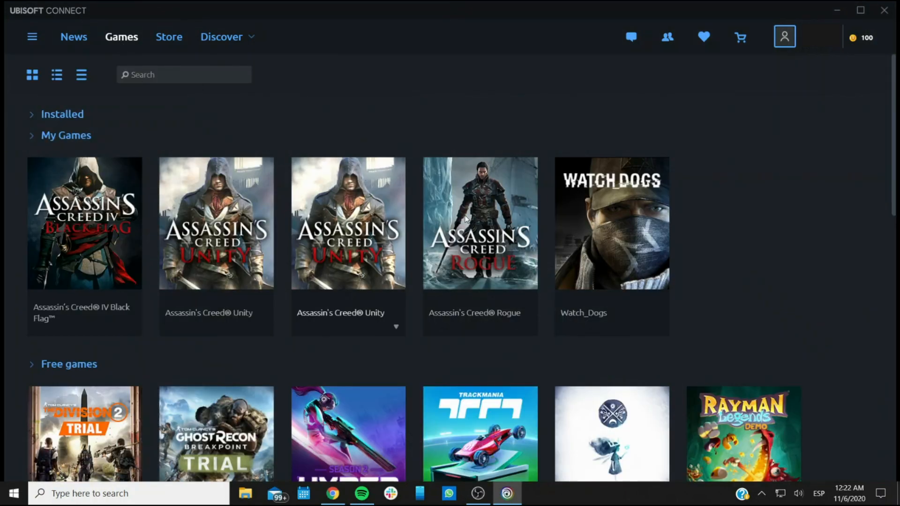
click(480, 224)
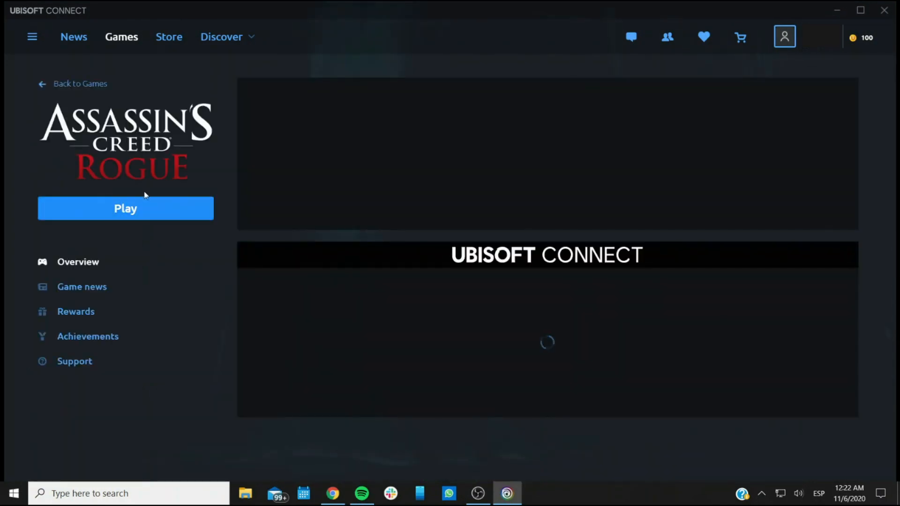